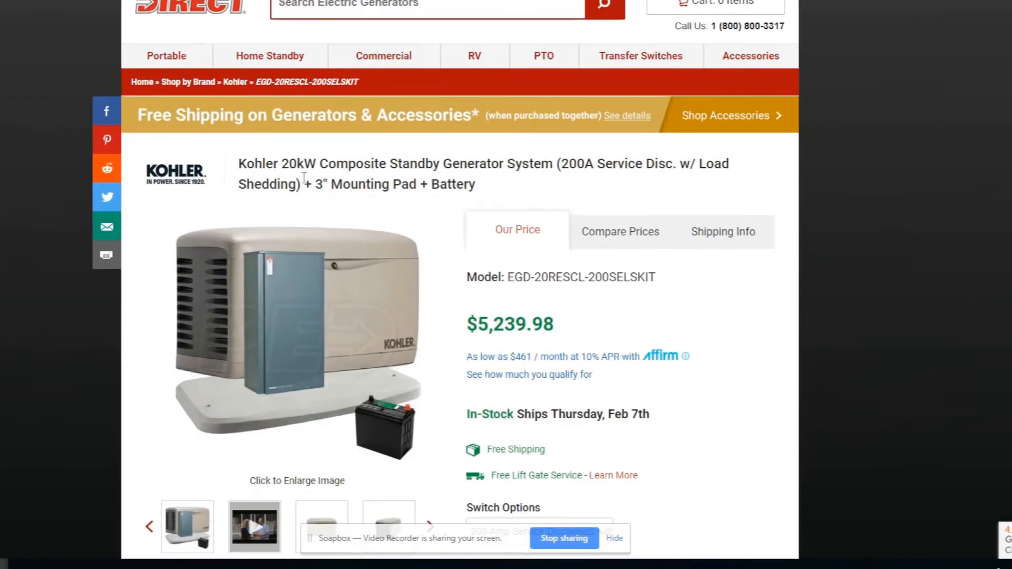
- Show the GenTent 10k Stormbracer canopy page with its $149.99 price, dismissing the enlarged image
scroll("down", 3)
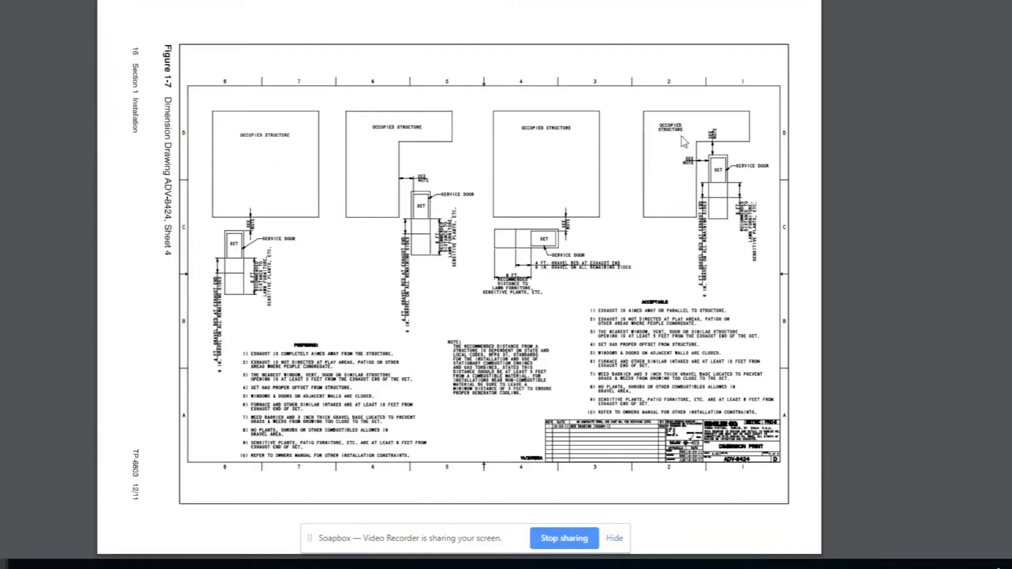
mouse_move(927, 221)
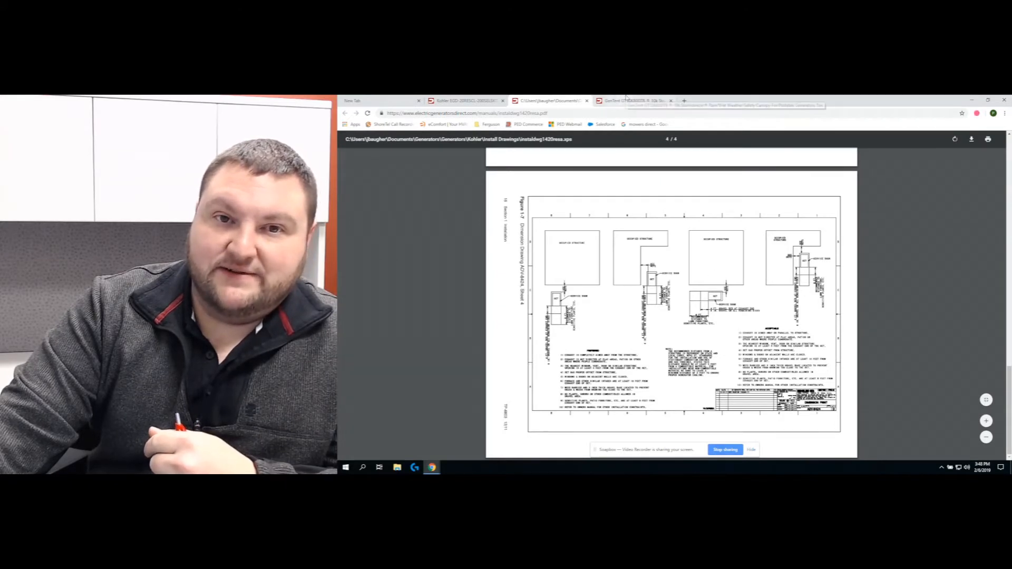
left_click(634, 101)
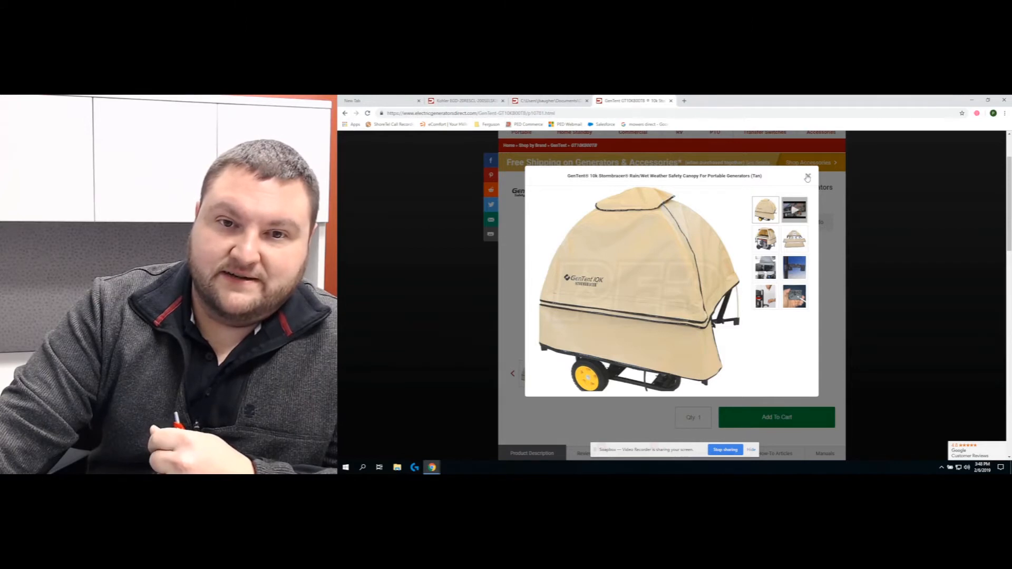
left_click(807, 176)
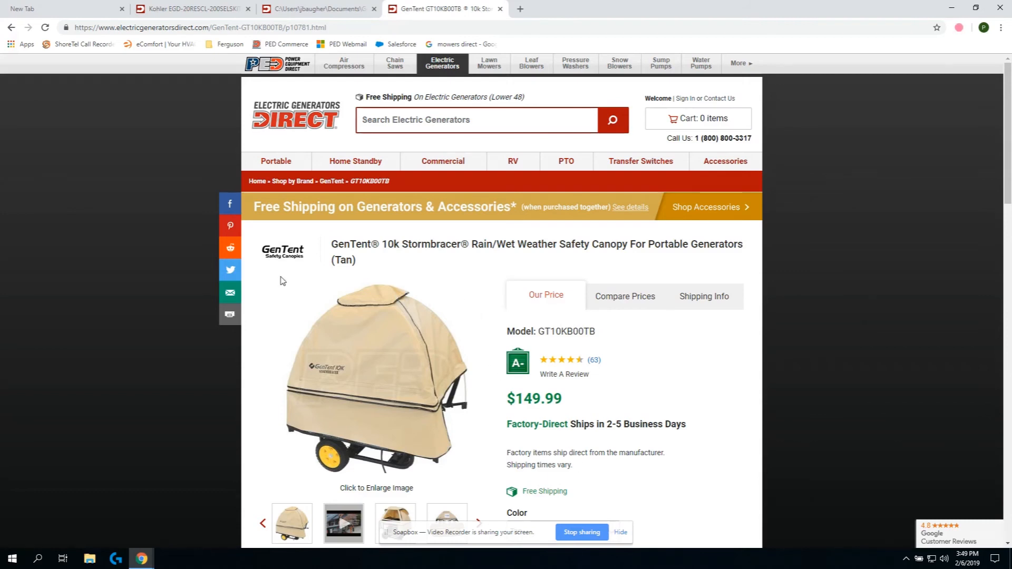
- Enlarge the gallery photo of the canopy fitted over a portable generator (third thumbnail)
left_click(374, 380)
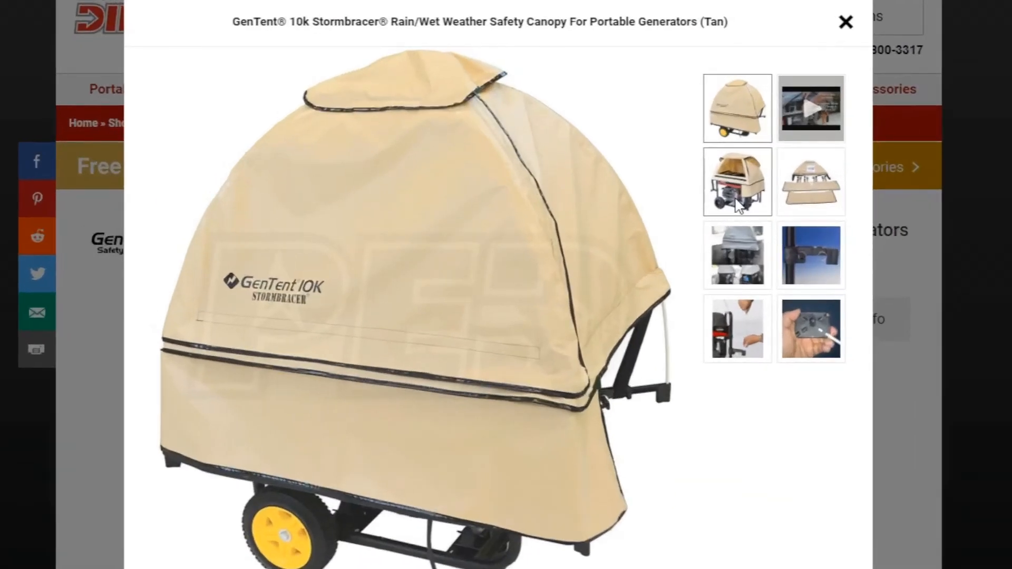
left_click(737, 182)
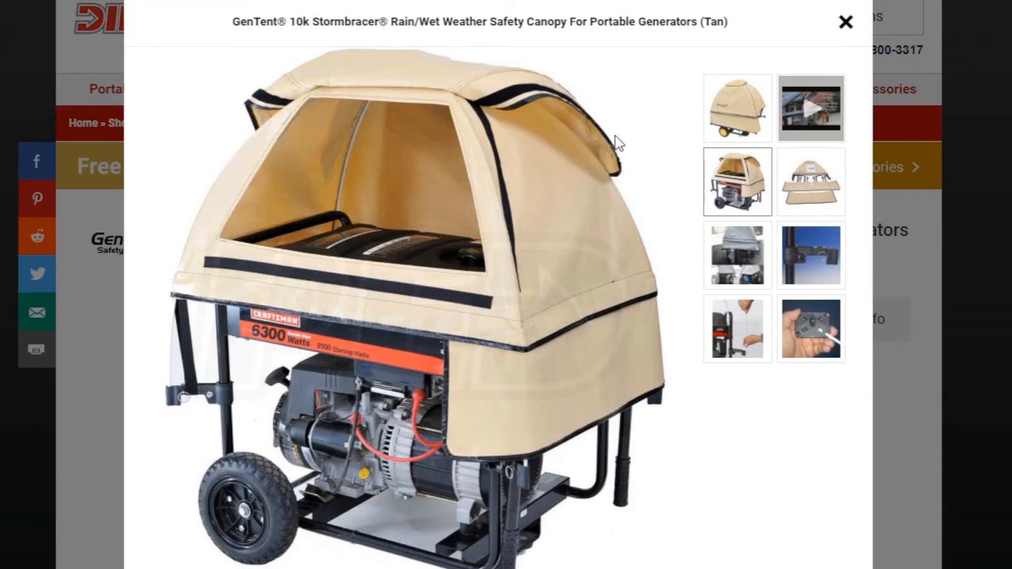
mouse_move(326, 198)
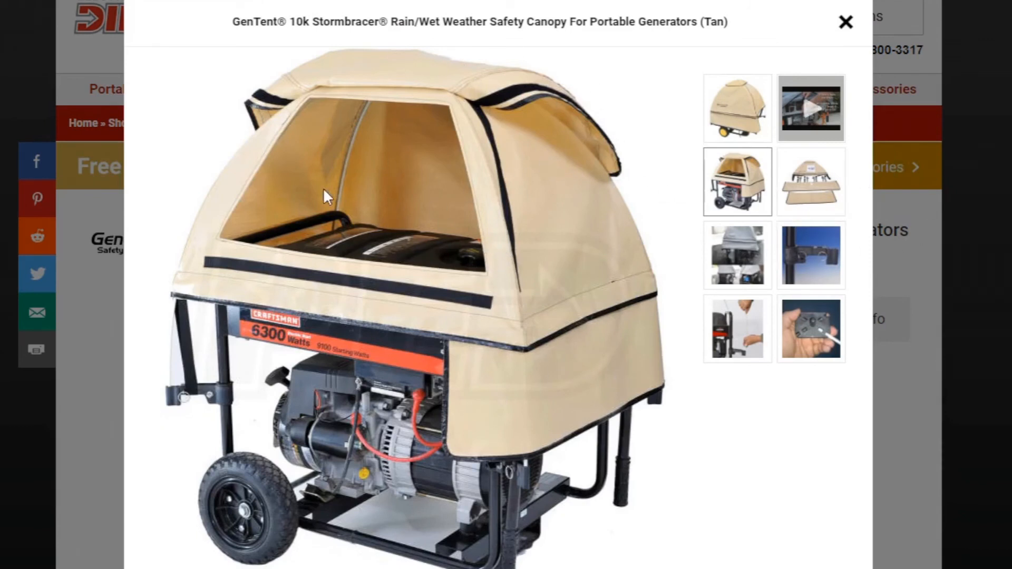